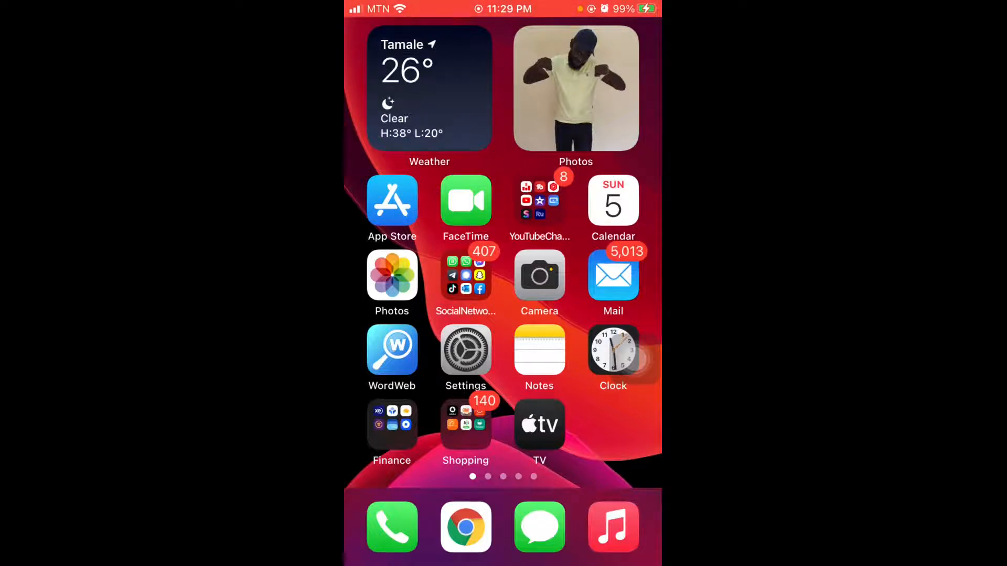
Launch the Shortcuts app from the second Home Screen page.
scroll("left", 3)
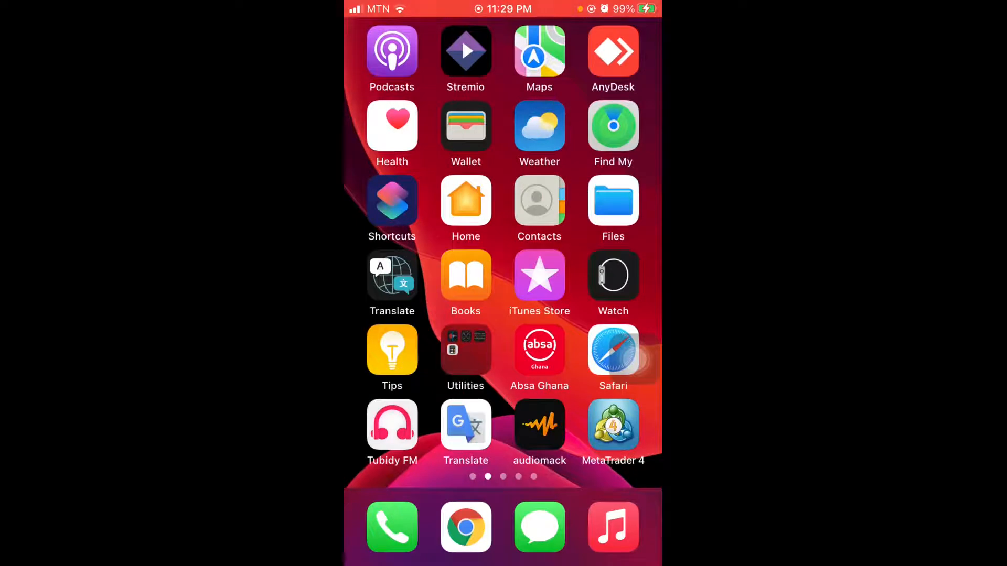
left_click(391, 200)
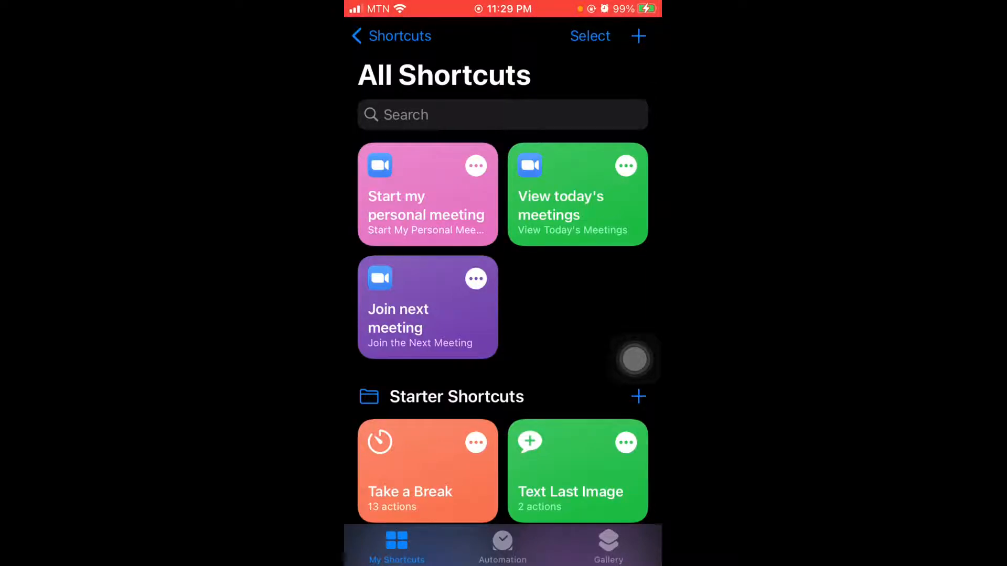
Start a new automation from the Automation section.
left_click(503, 545)
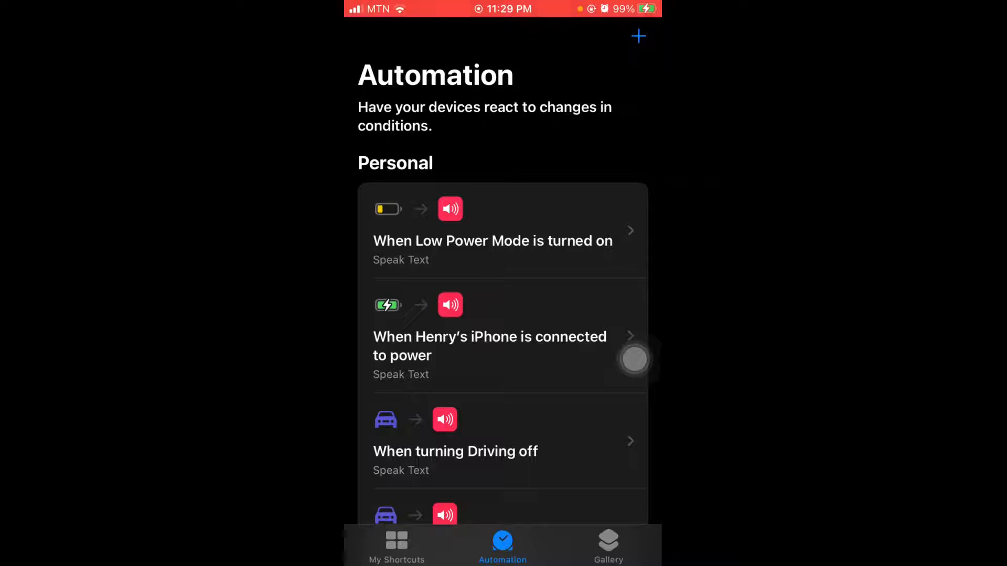
left_click(639, 35)
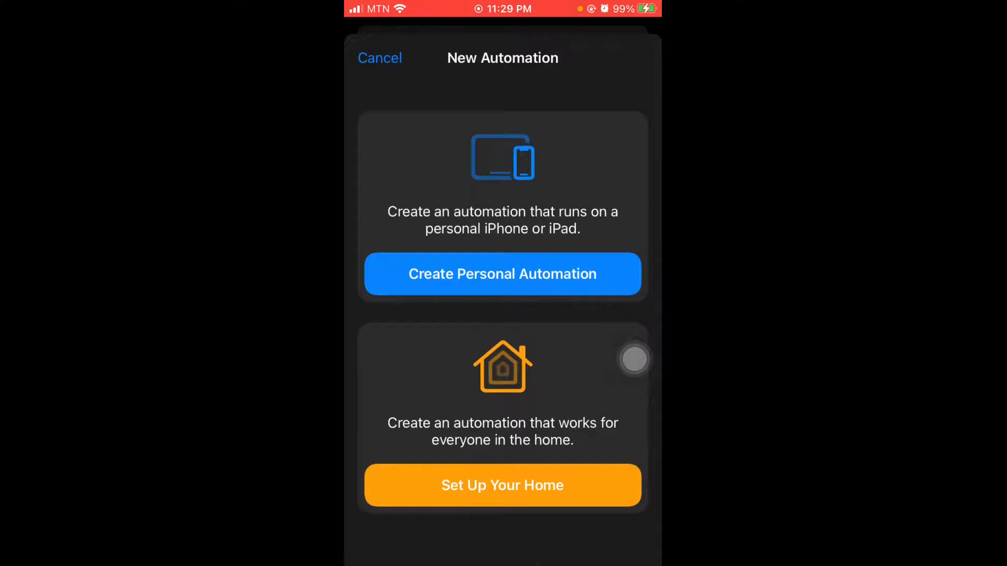
Create a personal automation using the Charger trigger and continue to its actions.
left_click(503, 274)
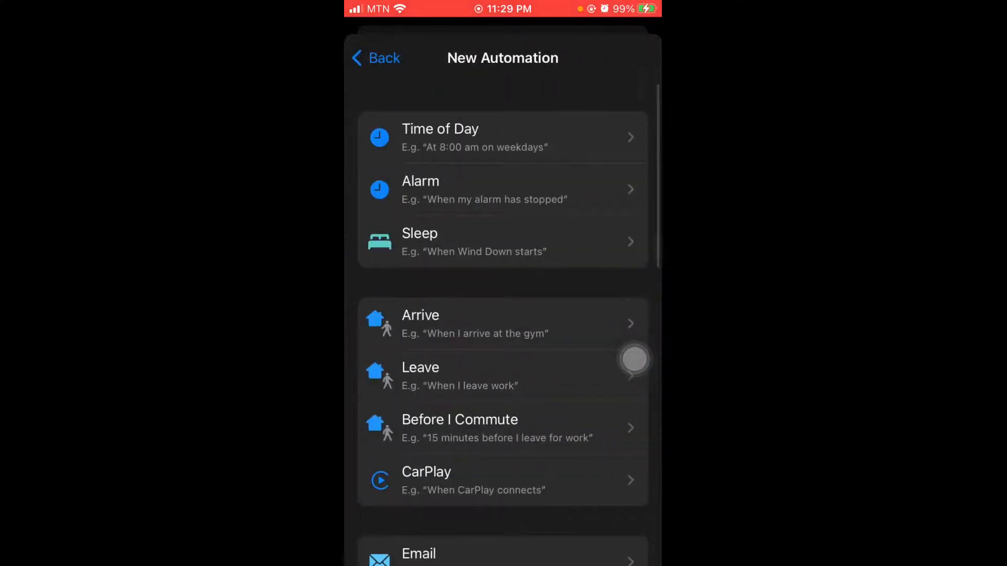
scroll("down", 3)
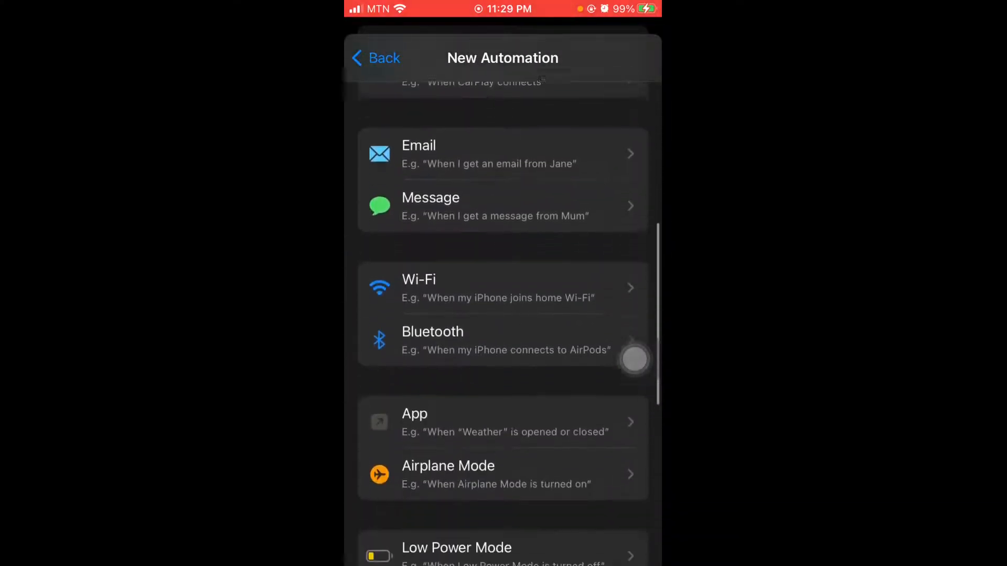
scroll("down", 3)
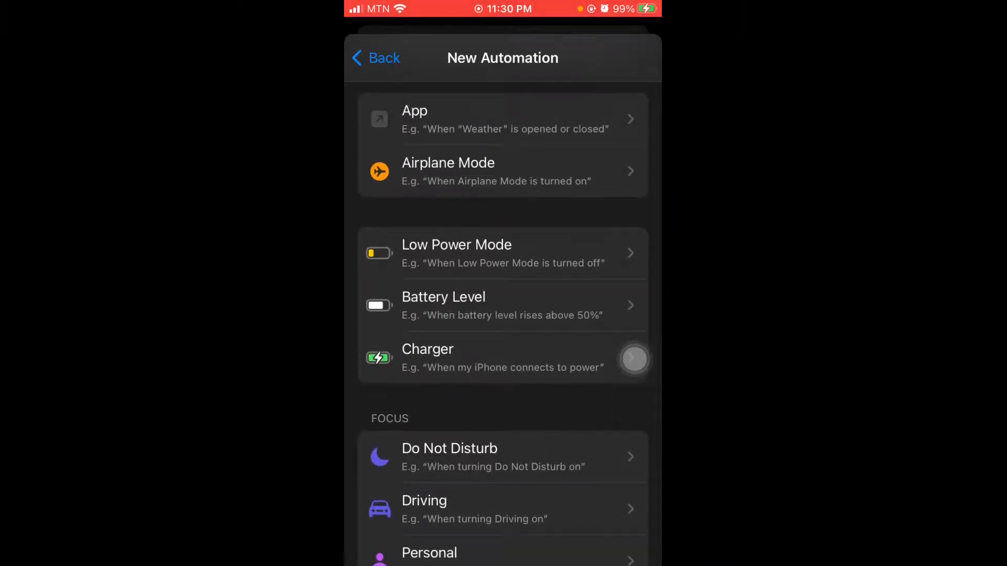
left_click(427, 358)
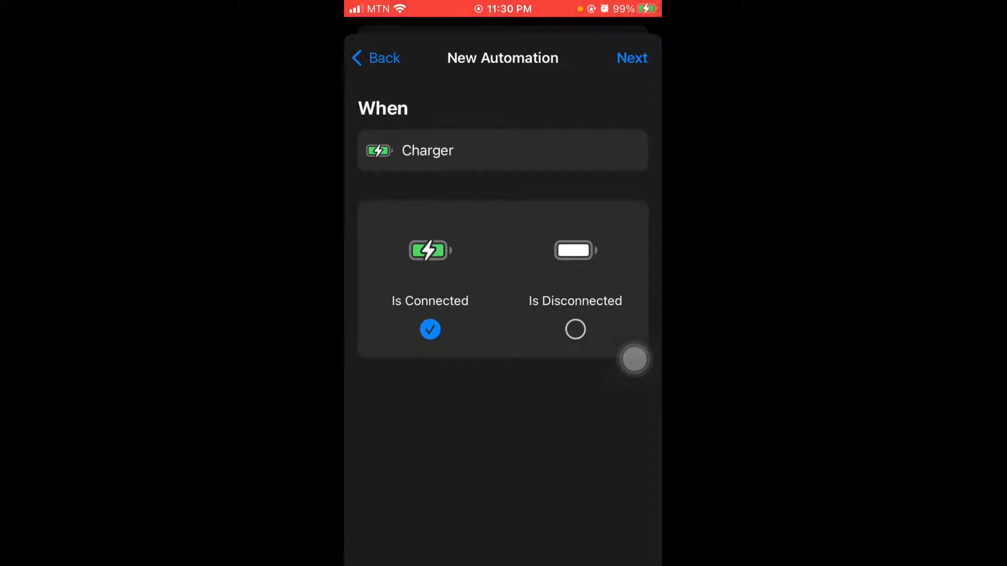
left_click(632, 58)
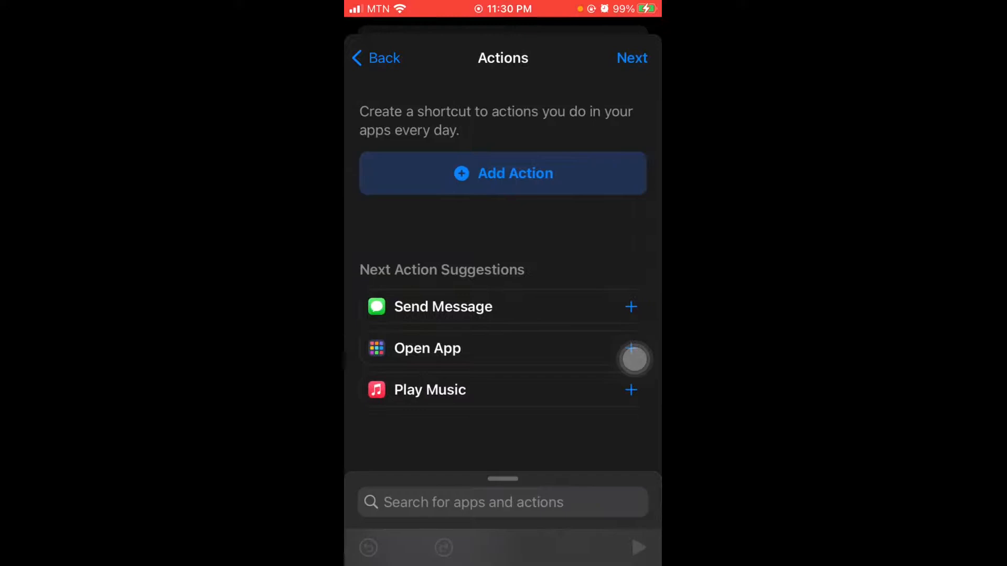
Change the Charger trigger to Is Disconnected and continue to the actions step.
left_click(376, 58)
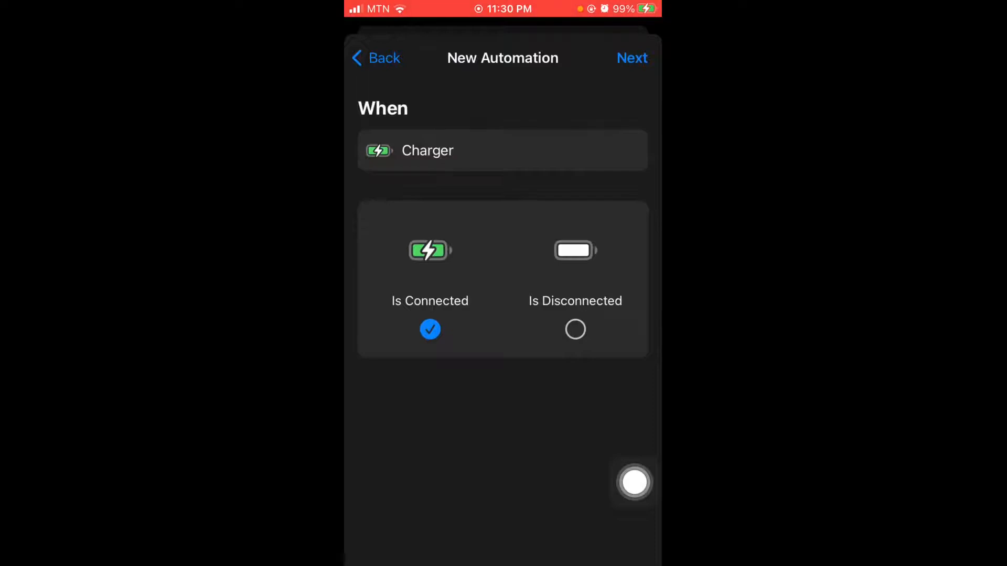
left_click(575, 329)
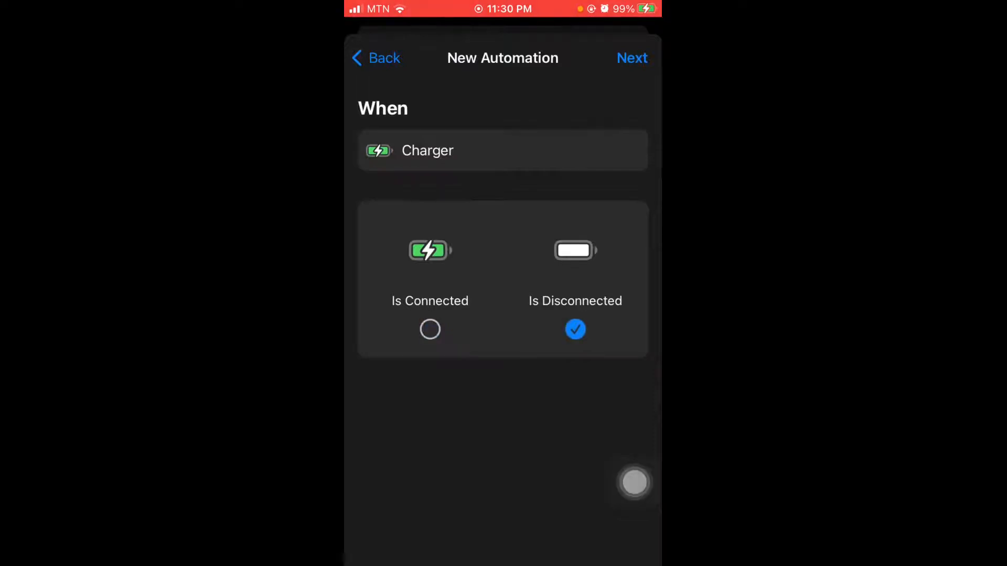
left_click(632, 58)
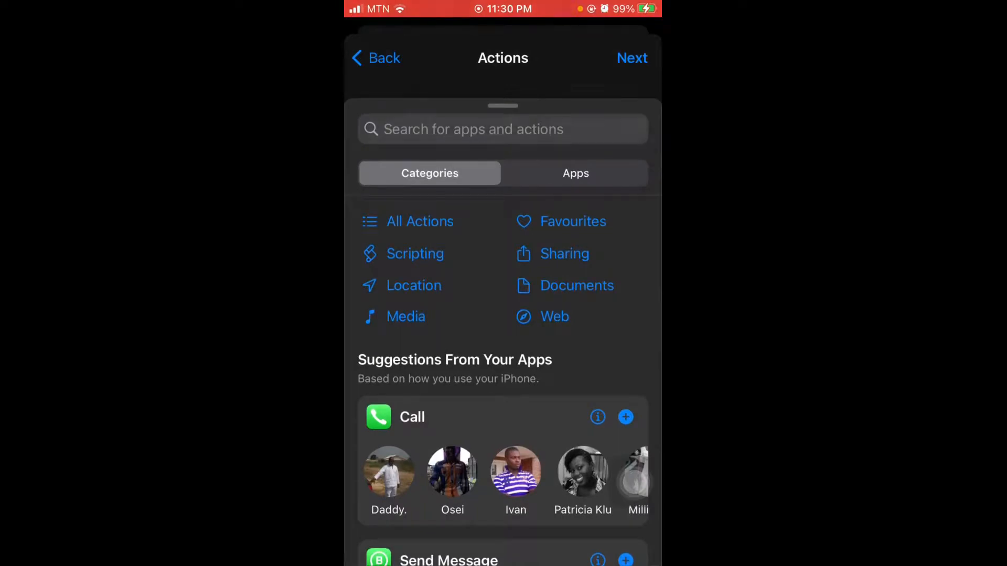
Find Speak Text by searching 'spe' and add it as the first action.
type("s")
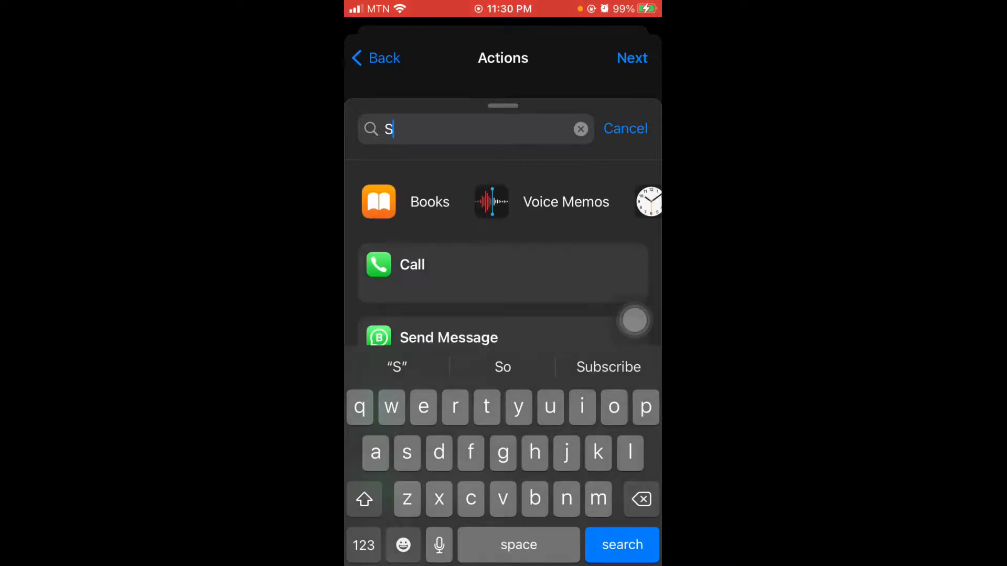
type("pe")
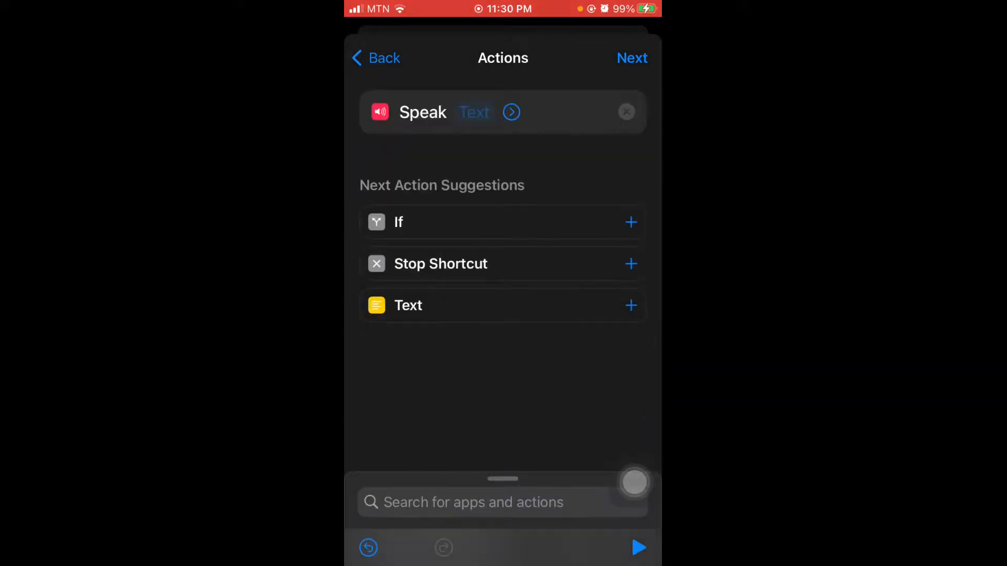
Set the Speak action's text to 'Charger disconnected' and proceed to the summary.
left_click(474, 112)
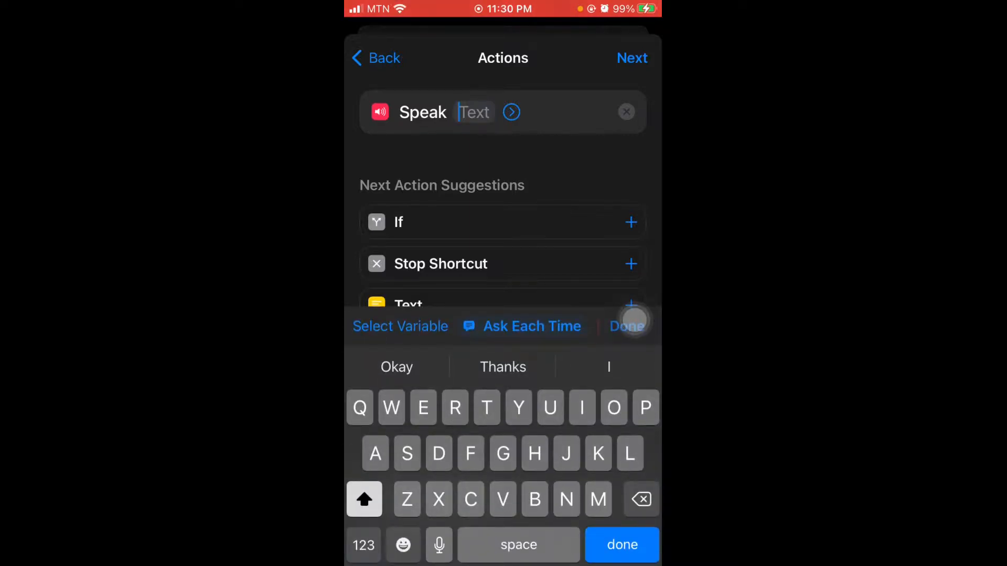
type("Cha")
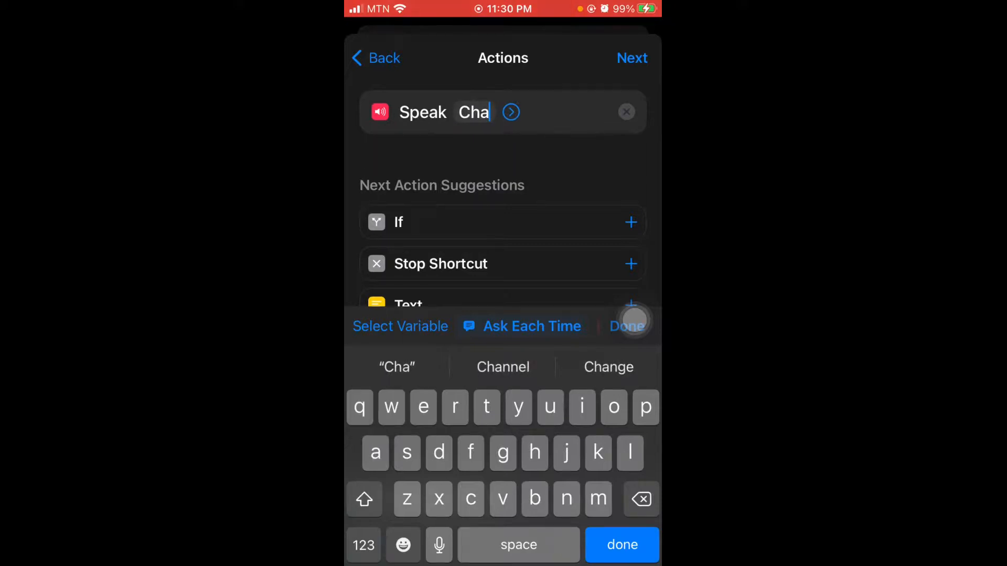
type("rger d")
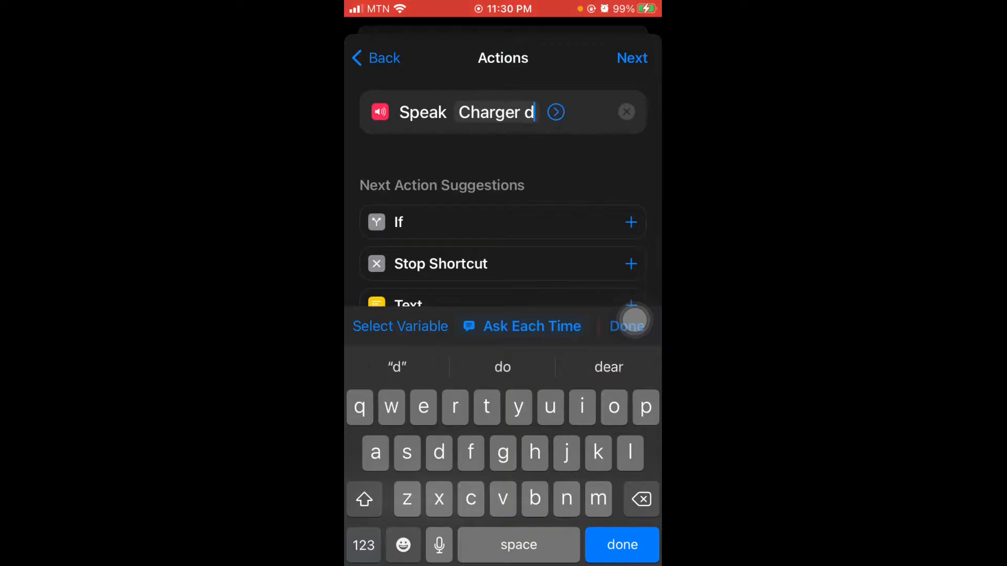
type("is")
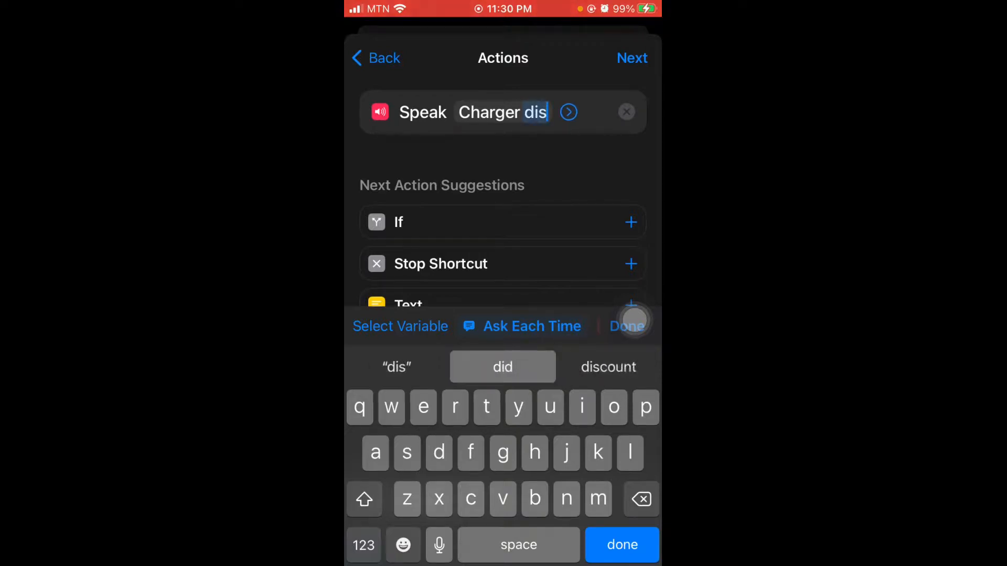
type("co")
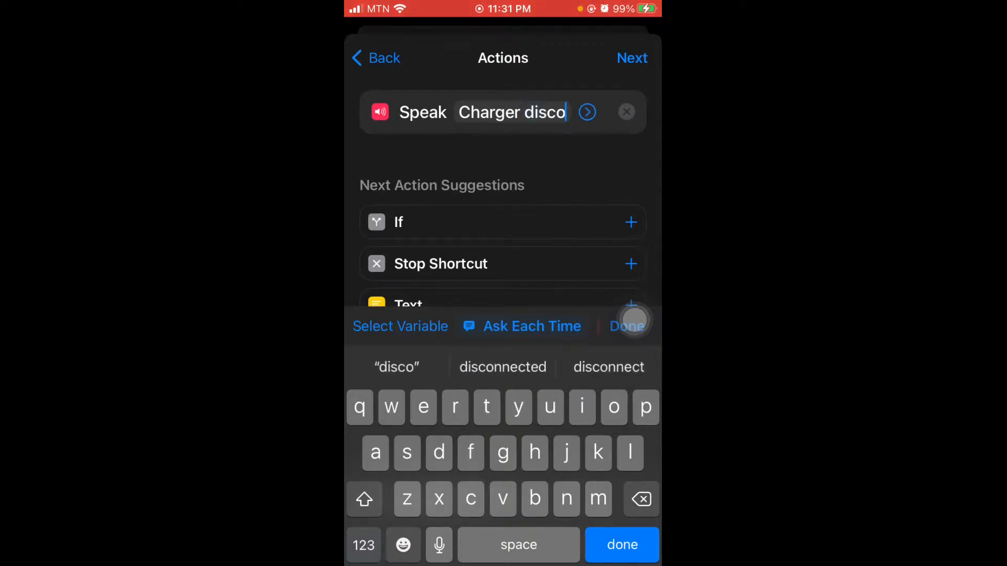
left_click(503, 367)
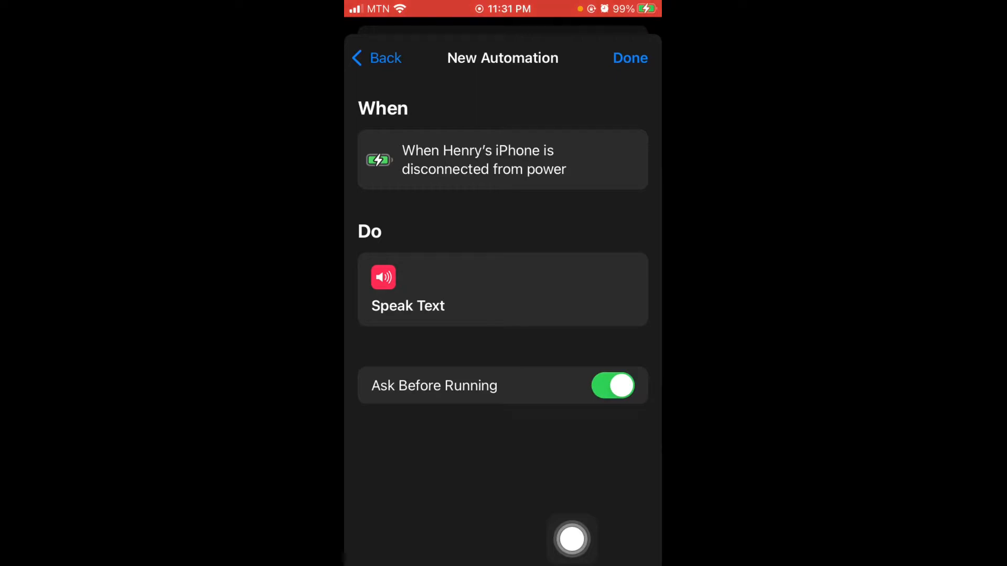
Disable Ask Before Running, confirm Don't Ask, and save the automation.
left_click(611, 385)
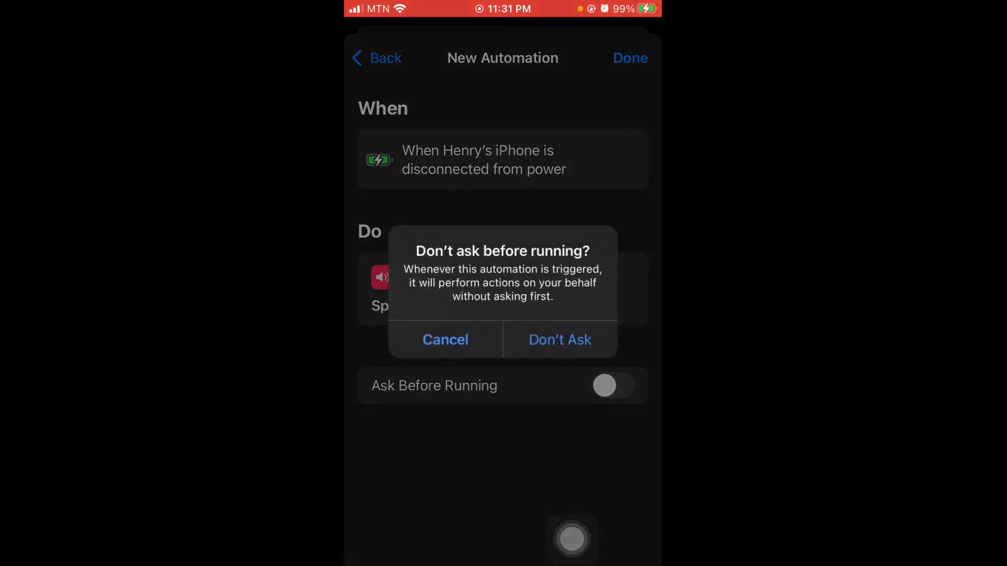
left_click(559, 340)
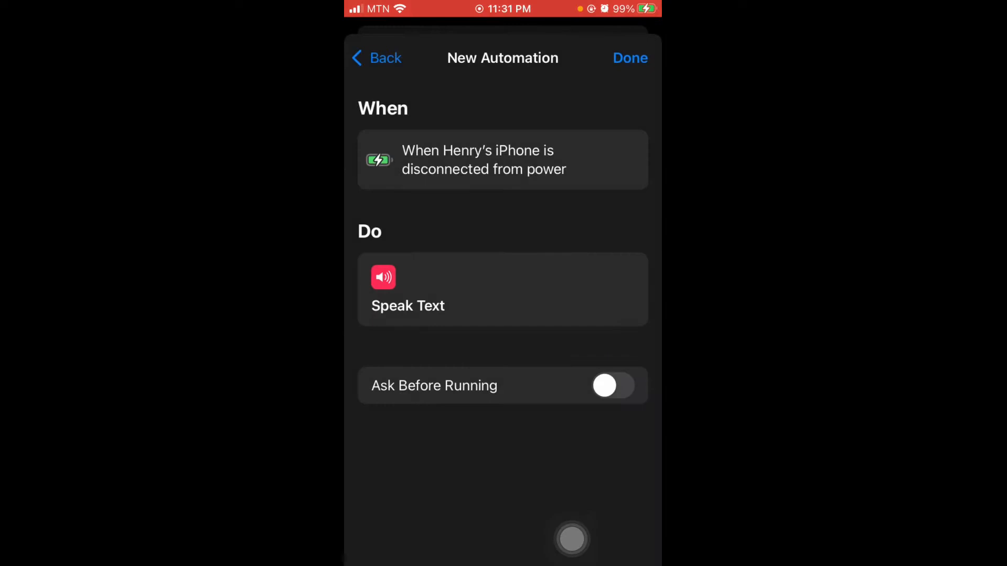
left_click(631, 58)
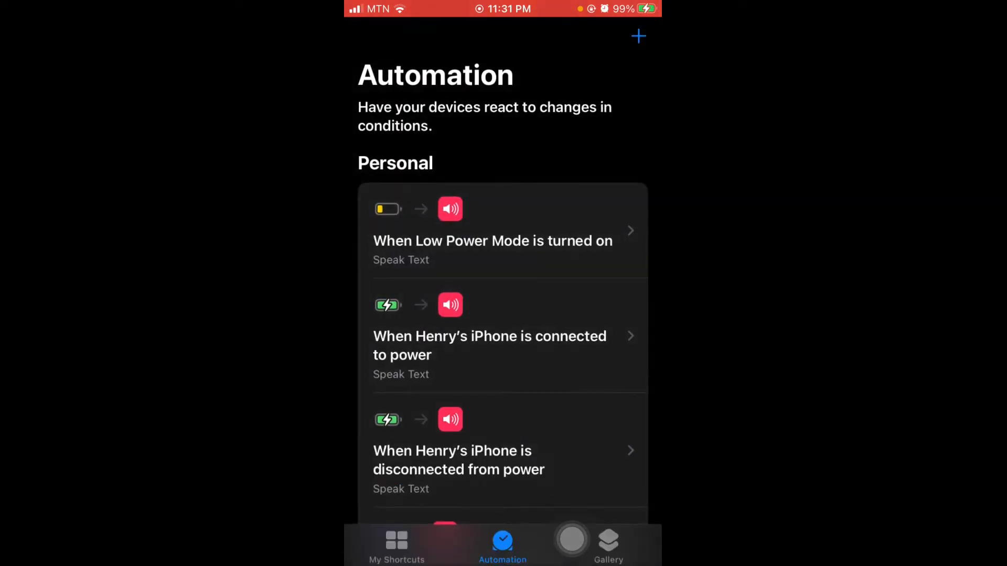